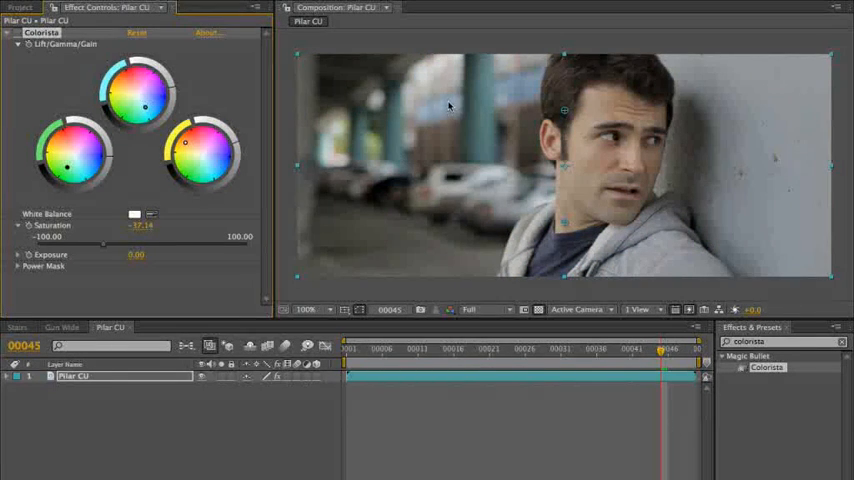
mouse_move(448, 180)
text(hue)
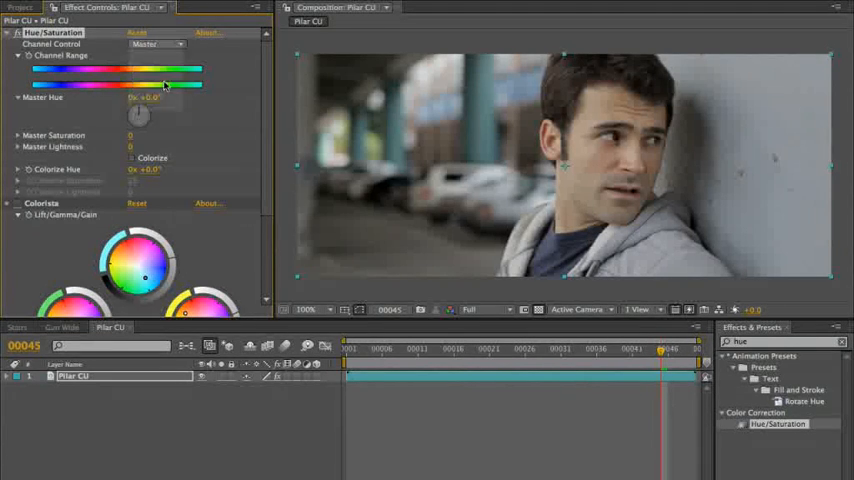
Target the Cyans range in Hue/Saturation to desaturate the bluish background tones.
click(156, 44)
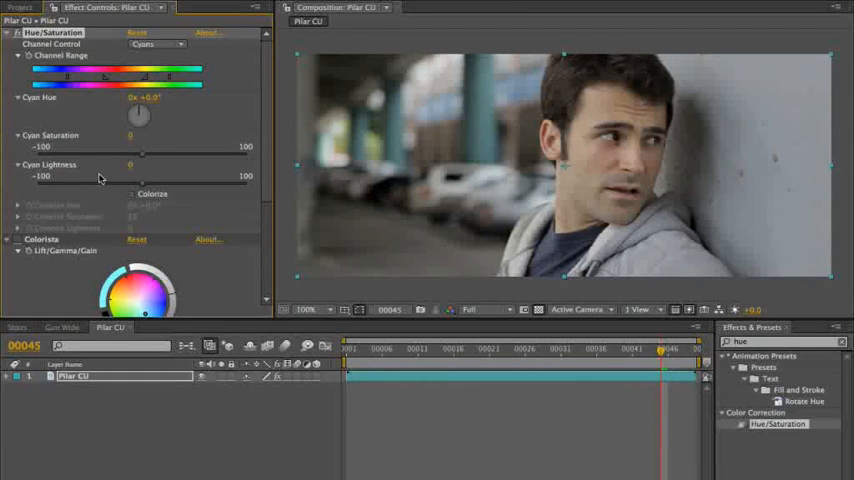
mouse_move(144, 158)
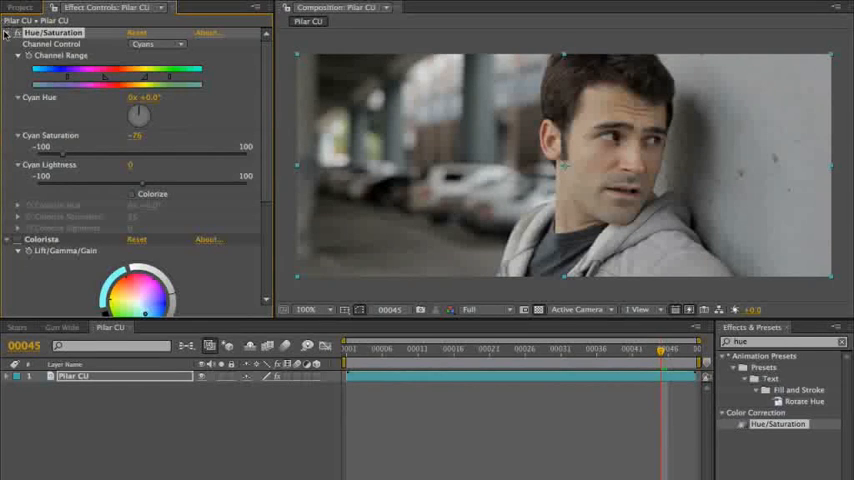
Reveal the Colorista wheels to push Lift/Gamma/Gain toward a warm yellow-green cast.
click(8, 32)
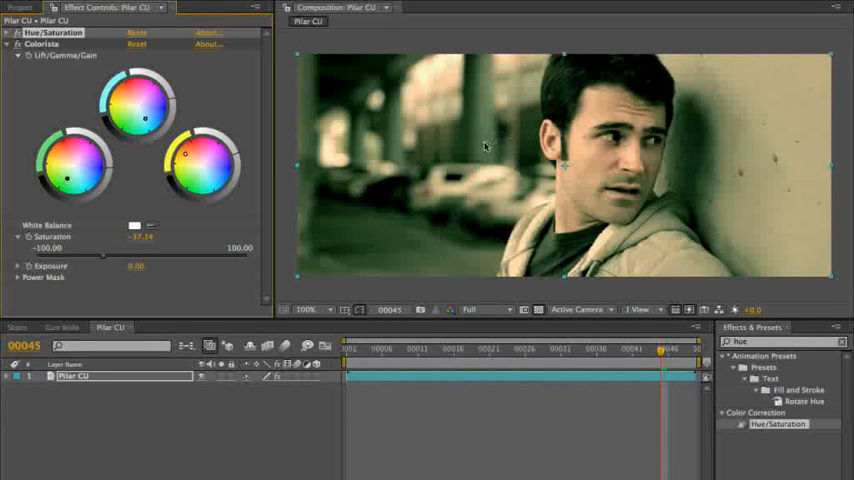
mouse_move(484, 156)
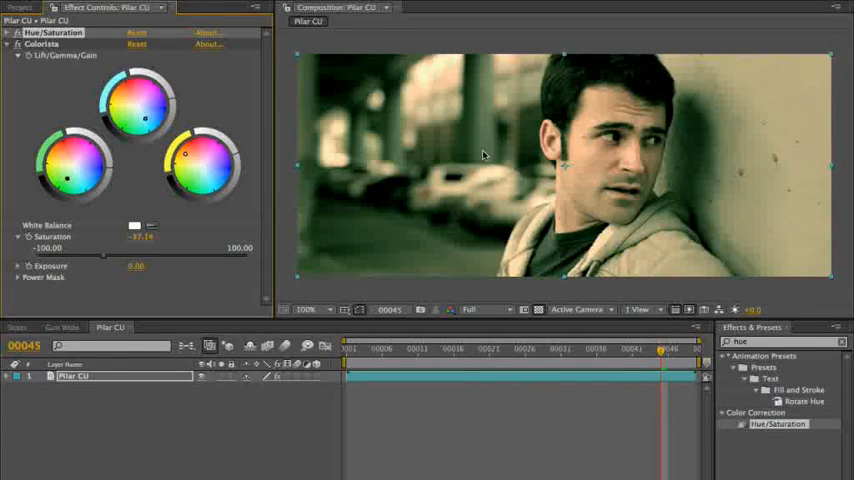
mouse_move(222, 108)
text(r)
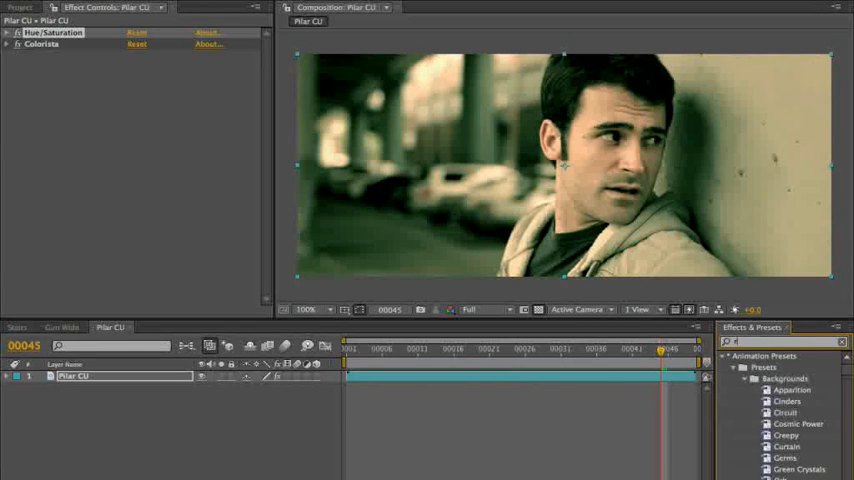
Add a second Colorista as a Vignette with its elliptical Power Mask enabled around the face.
text(colorist)
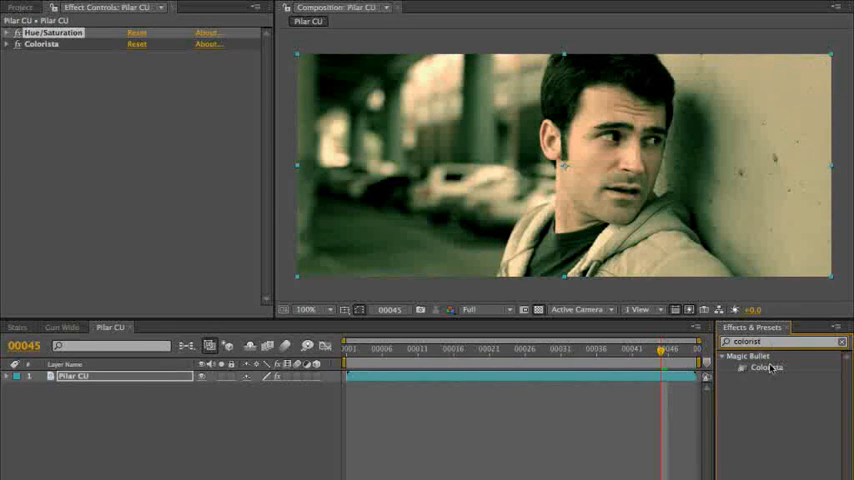
click(42, 44)
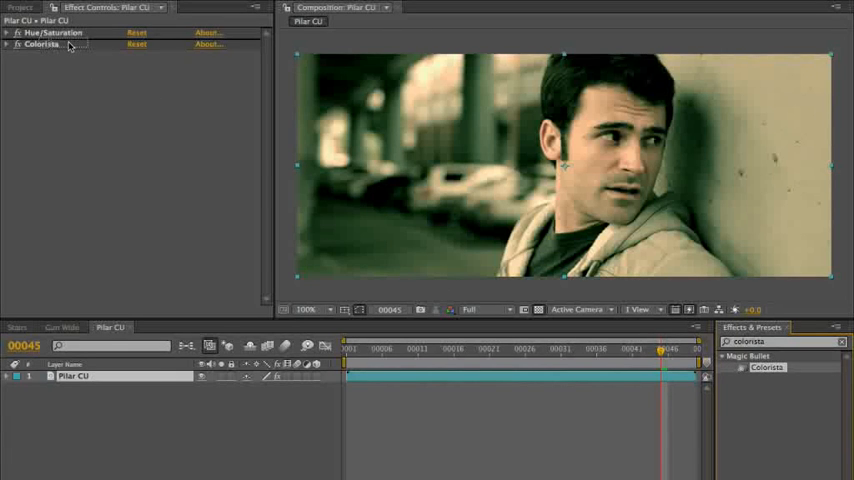
click(8, 44)
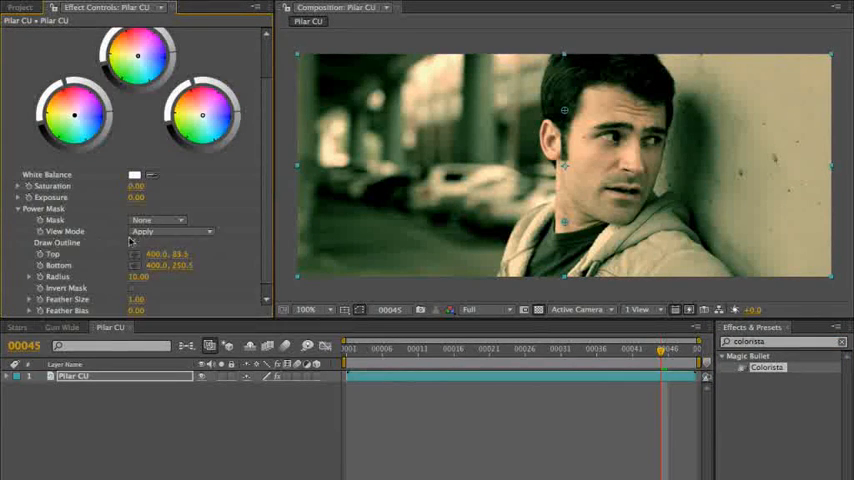
click(156, 220)
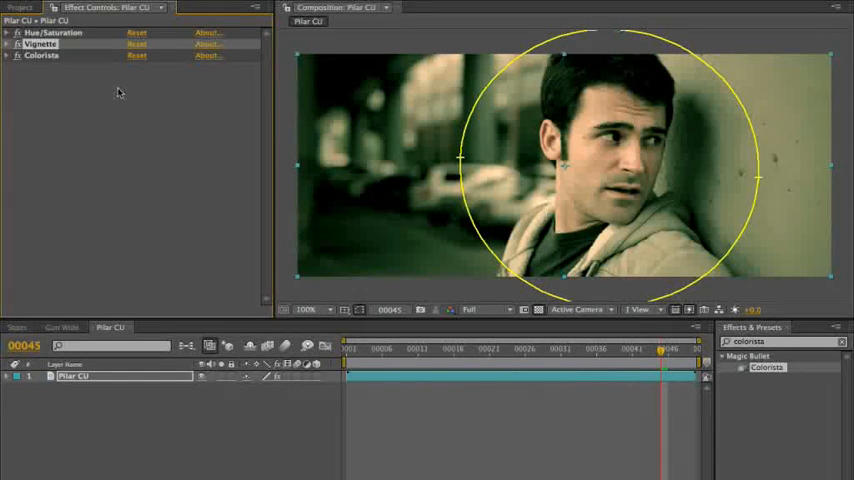
click(42, 56)
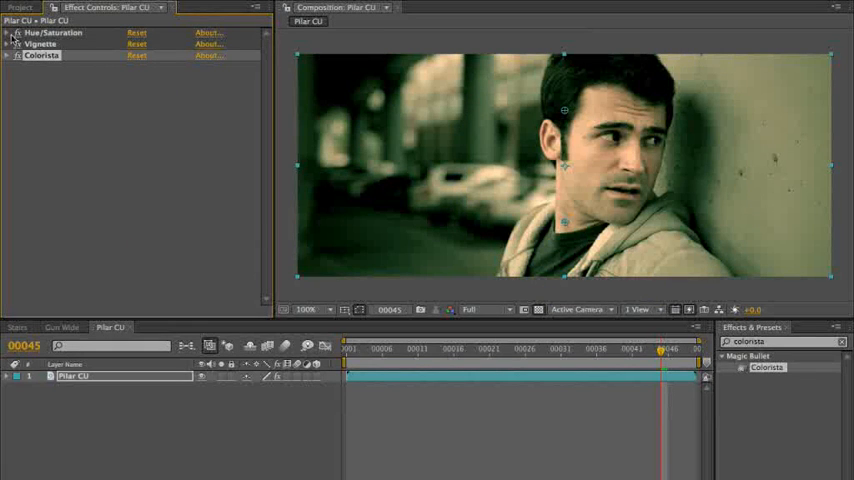
click(56, 32)
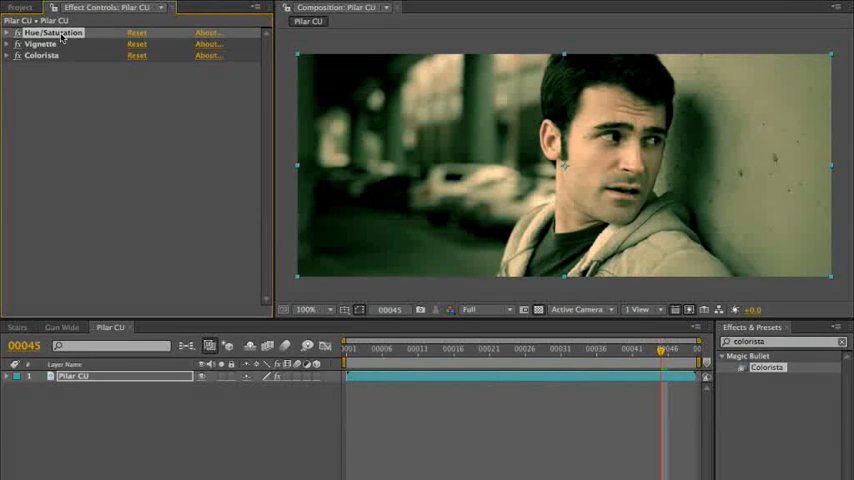
click(44, 56)
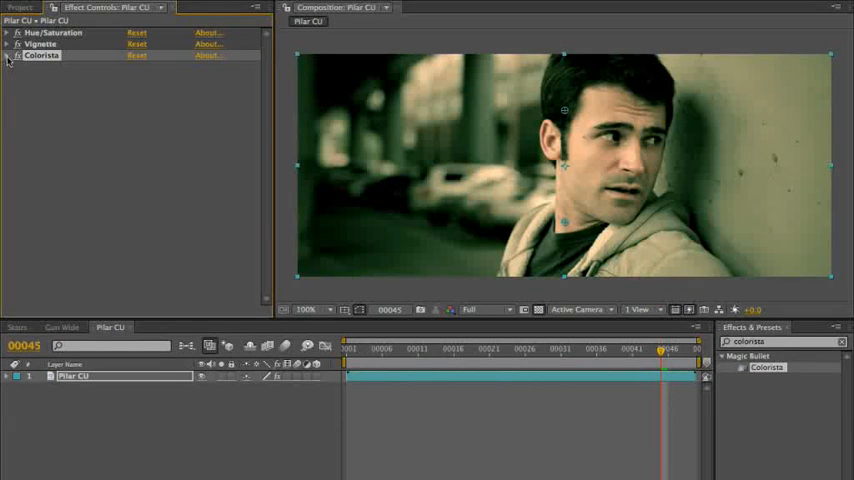
click(8, 56)
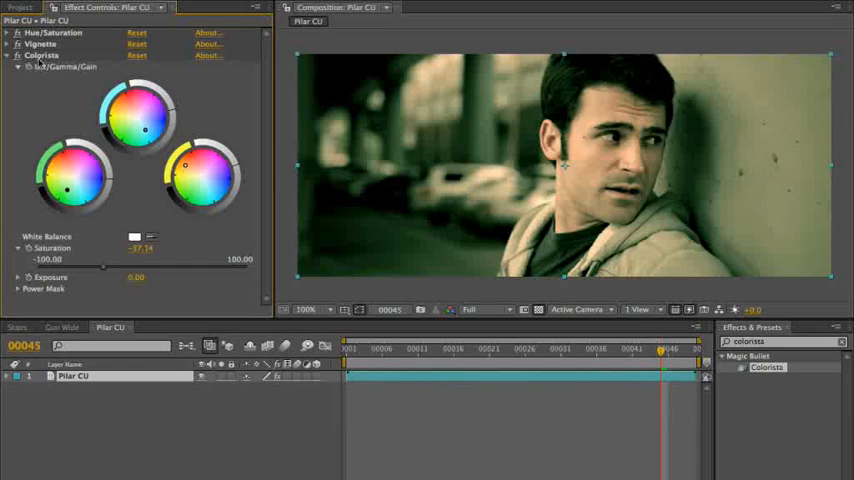
click(42, 56)
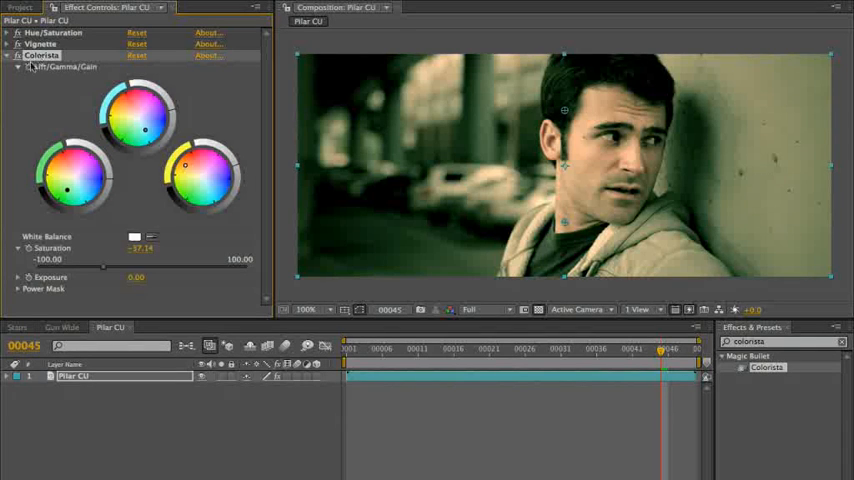
click(18, 56)
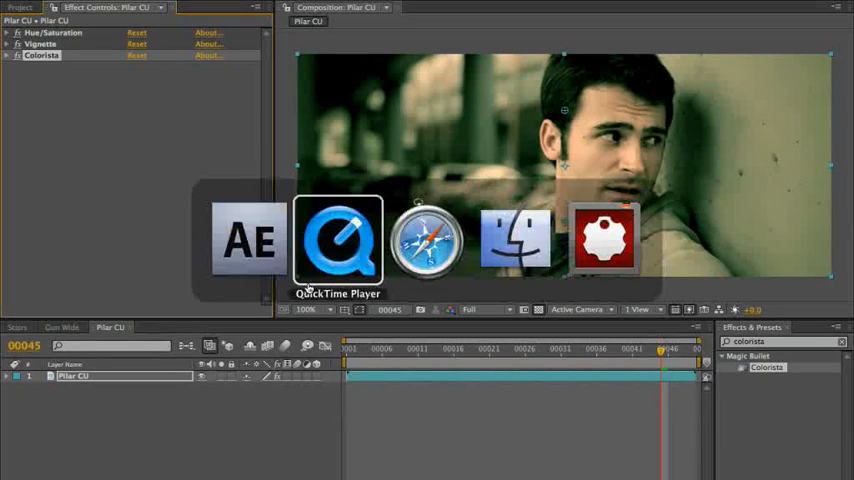
Review the Where The Wild Things Are reference clip in QuickTime, pause it, and leave the app.
click(338, 240)
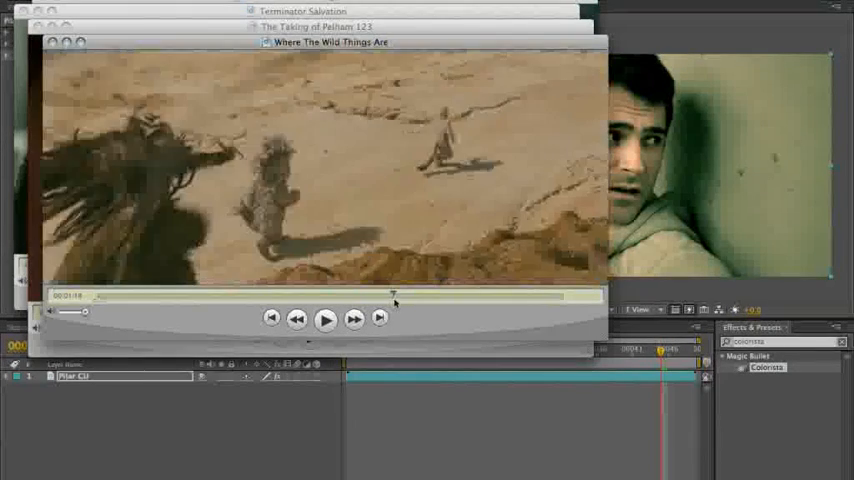
click(326, 318)
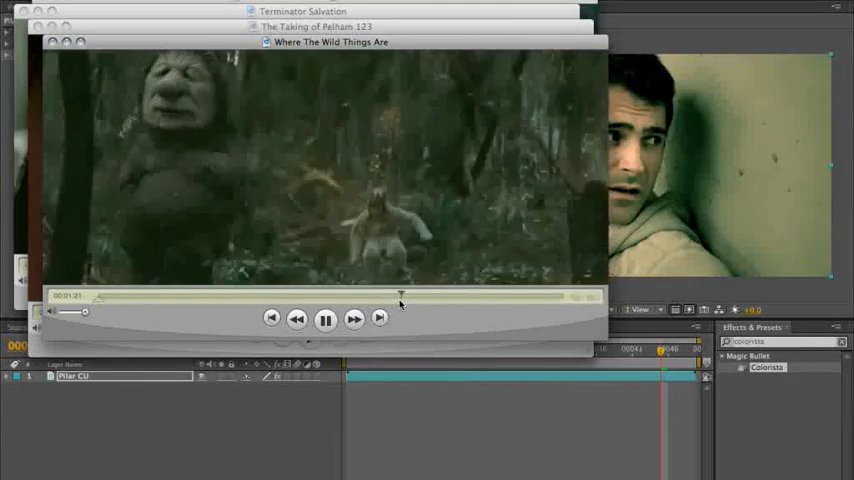
click(324, 318)
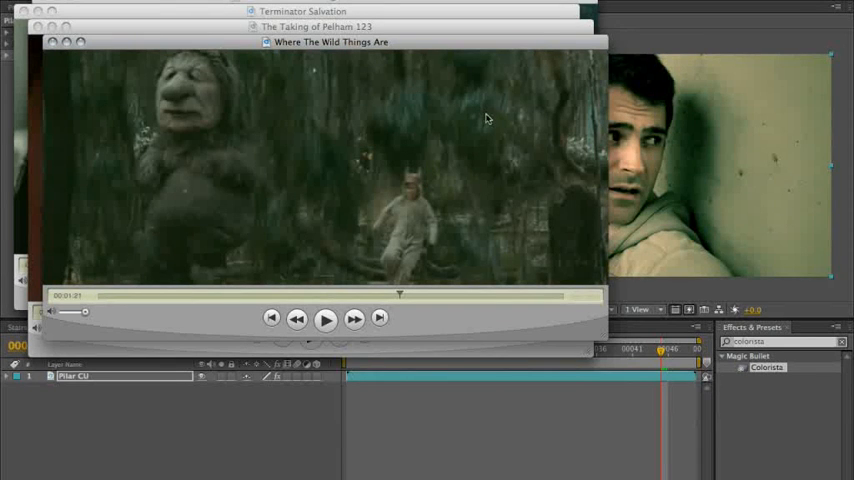
key(cmd+tab)
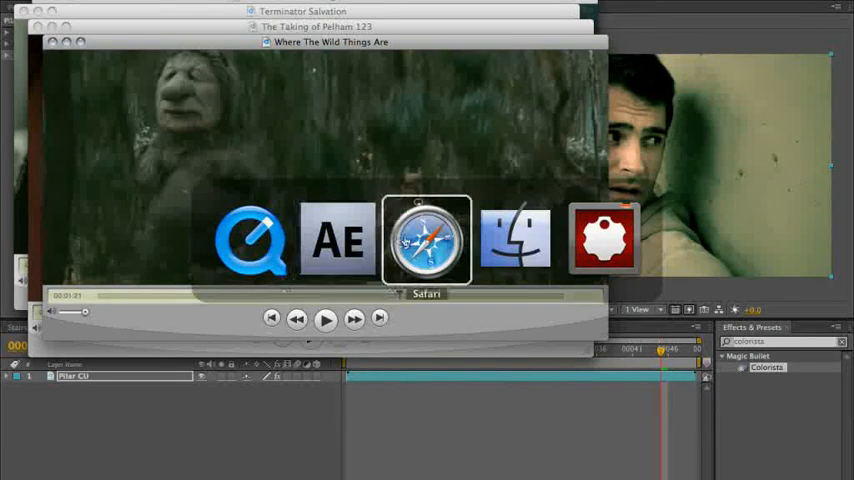
In Kuler, build a complementary theme and shift its base colour on the wheel.
click(426, 238)
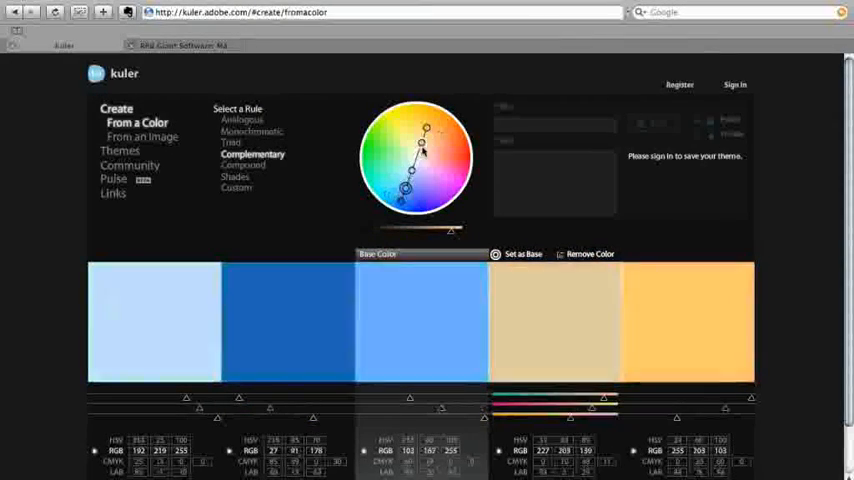
drag(428, 144, 438, 134)
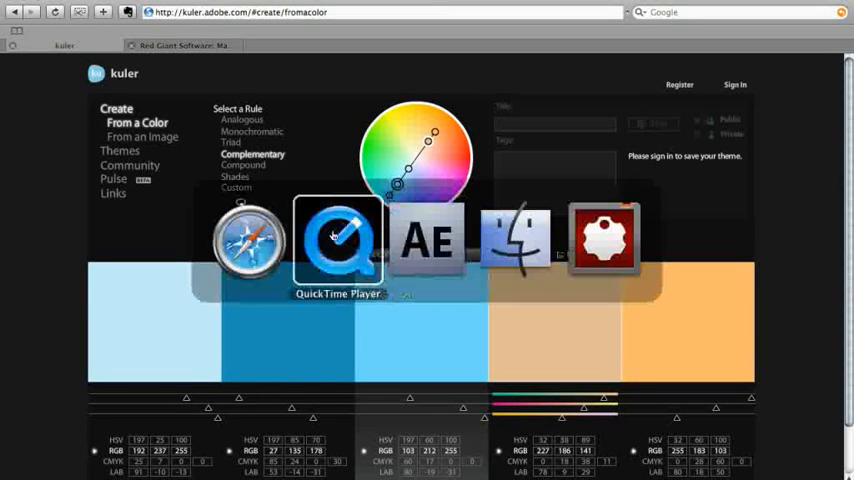
Remove the Stairs layer's old Colorista grades and apply one fresh Colorista effect.
click(336, 240)
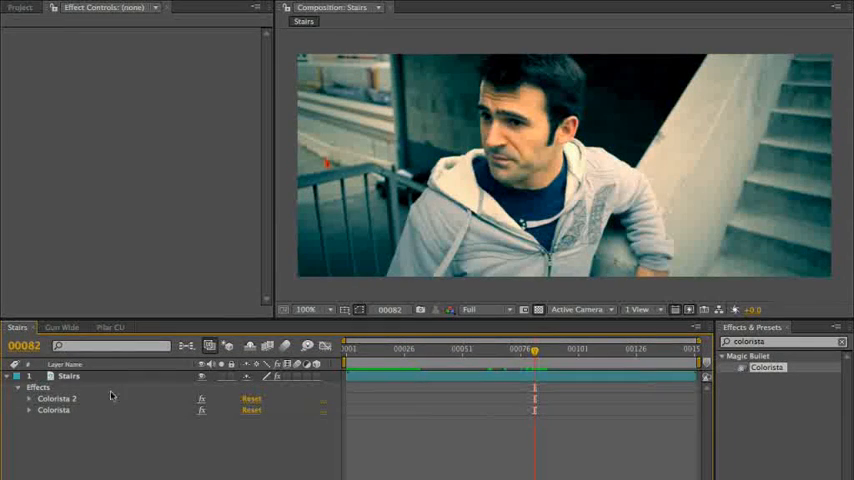
click(58, 400)
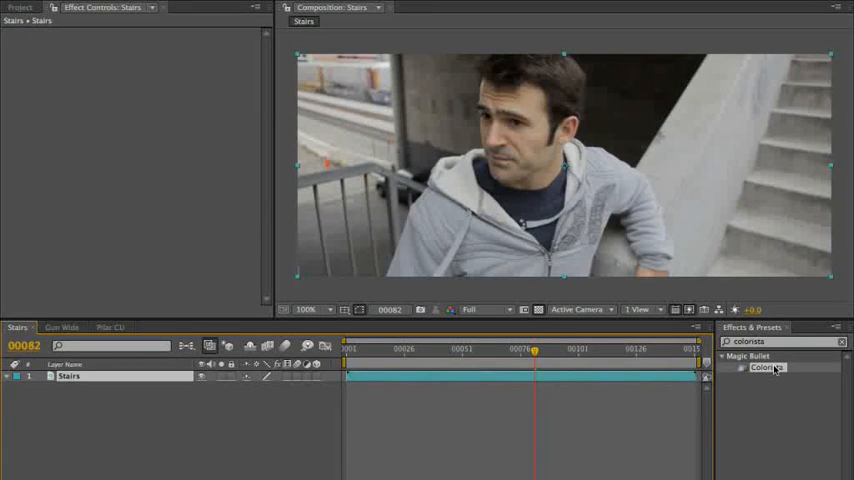
double_click(766, 368)
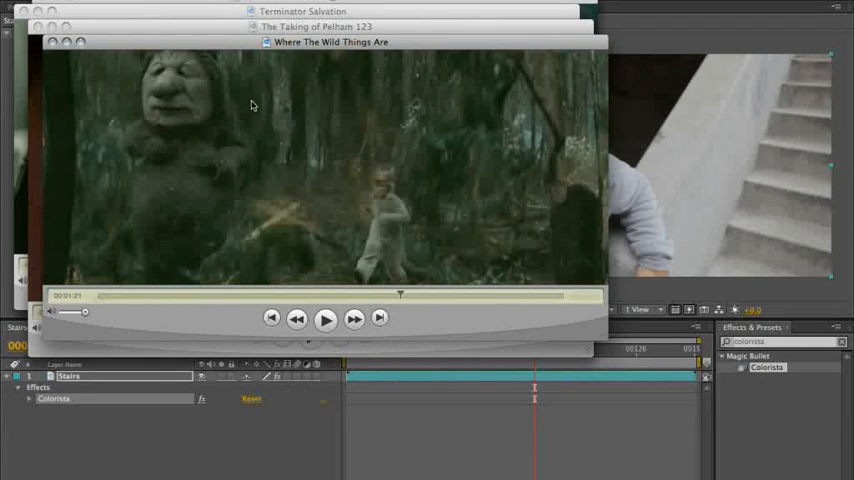
mouse_move(360, 180)
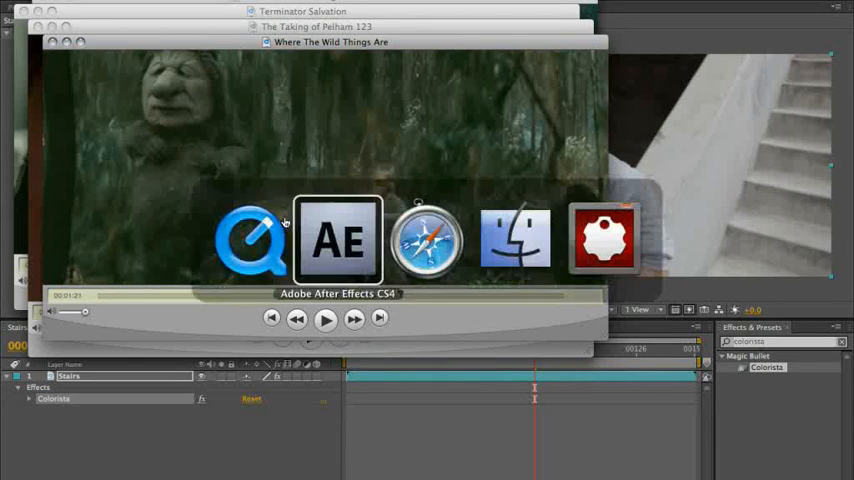
mouse_move(250, 244)
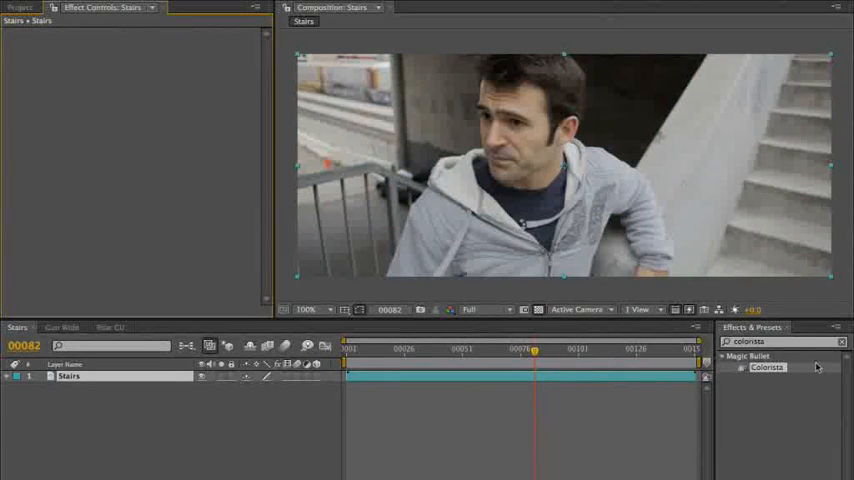
Find Magic Bullet Looks via a 'looks' search to apply it to the Stairs layer.
text(looks)
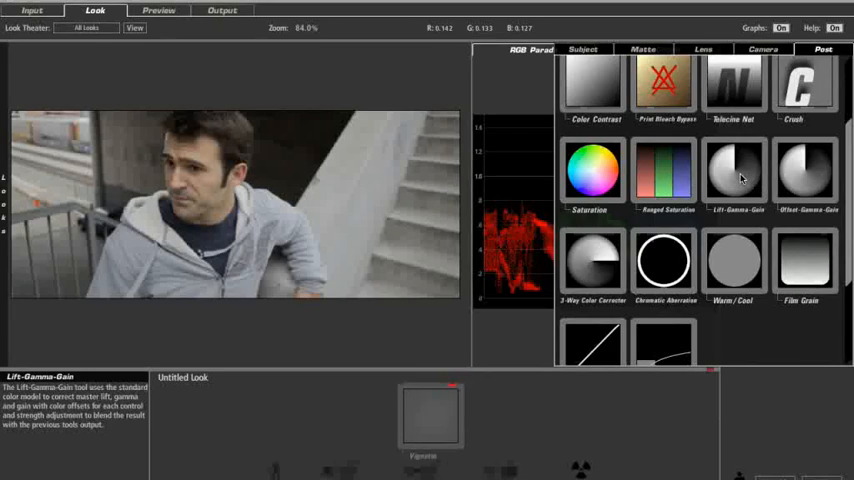
Add a Lift-Gamma-Gain tool to the look for a greenish, lower-contrast grade.
click(734, 172)
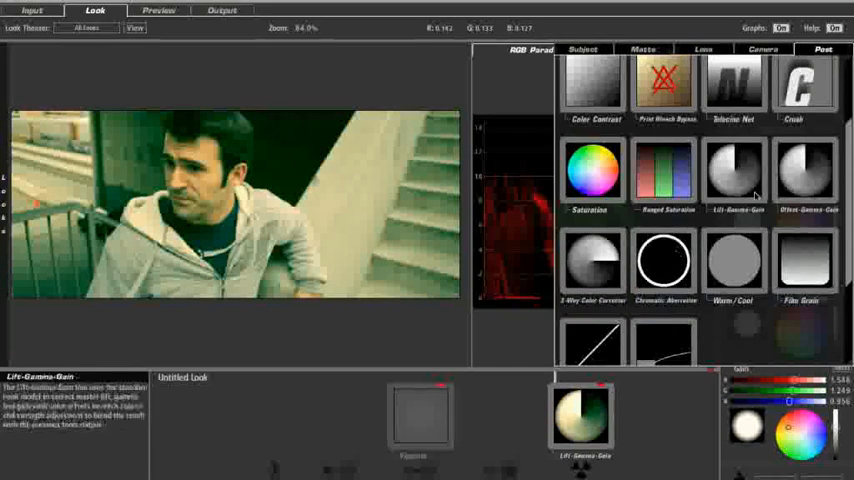
mouse_move(592, 84)
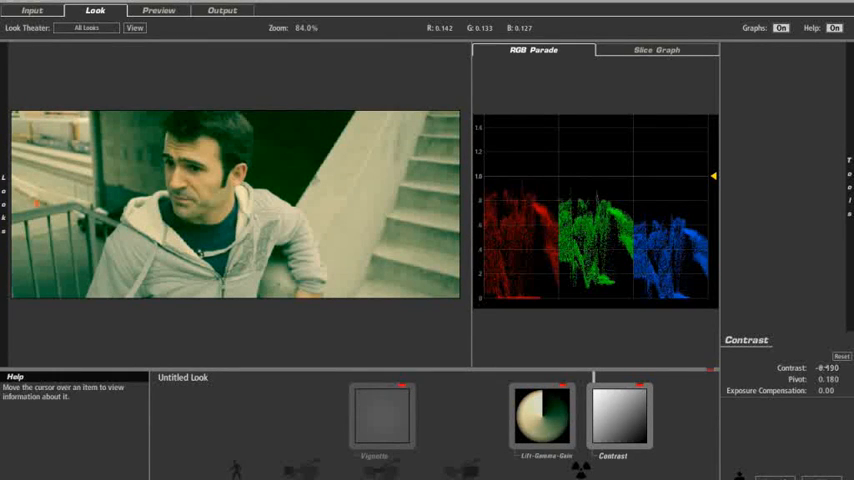
Bypass the Contrast tool to compare, then re-enable it.
click(542, 412)
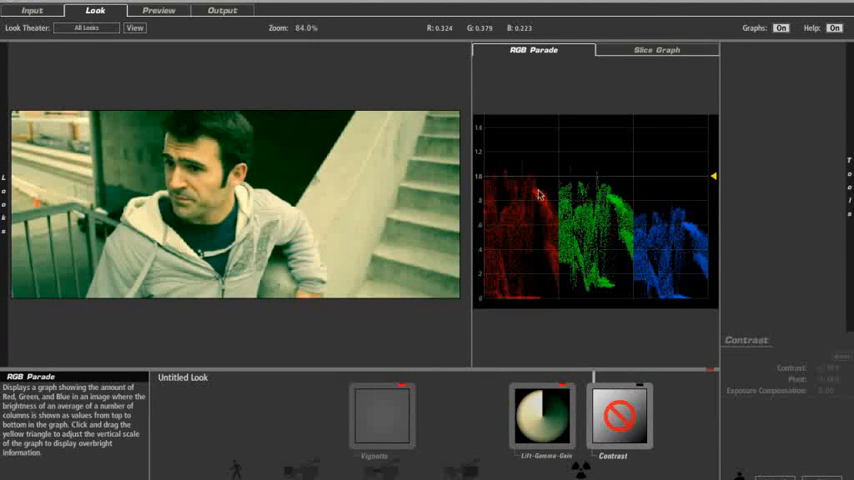
click(620, 416)
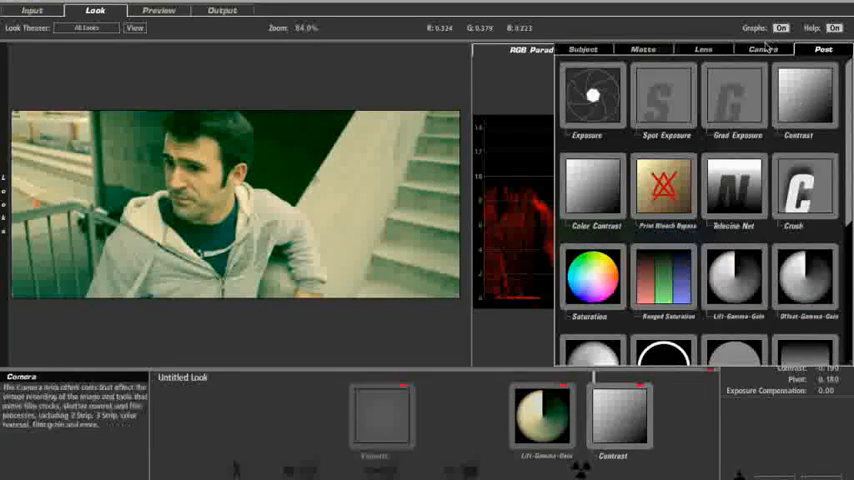
Insert a Saturation tool to desaturate the shot, then return to Lift-Gamma-Gain's controls.
scroll(down, 3)
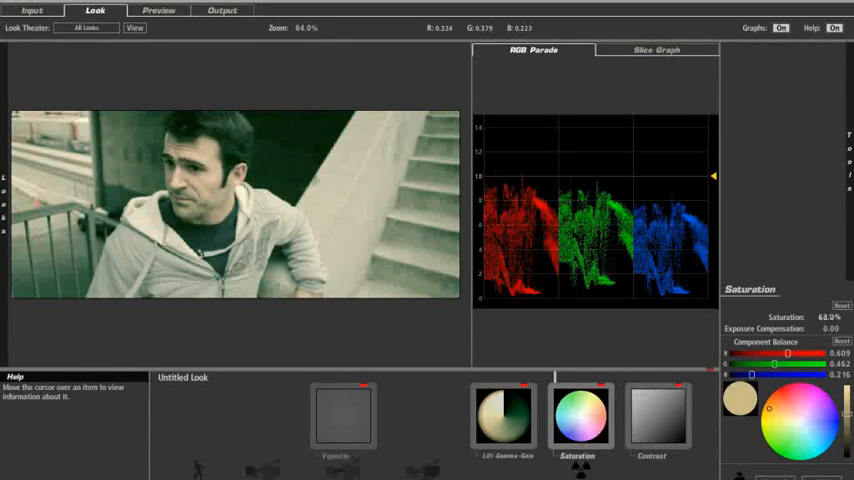
click(504, 416)
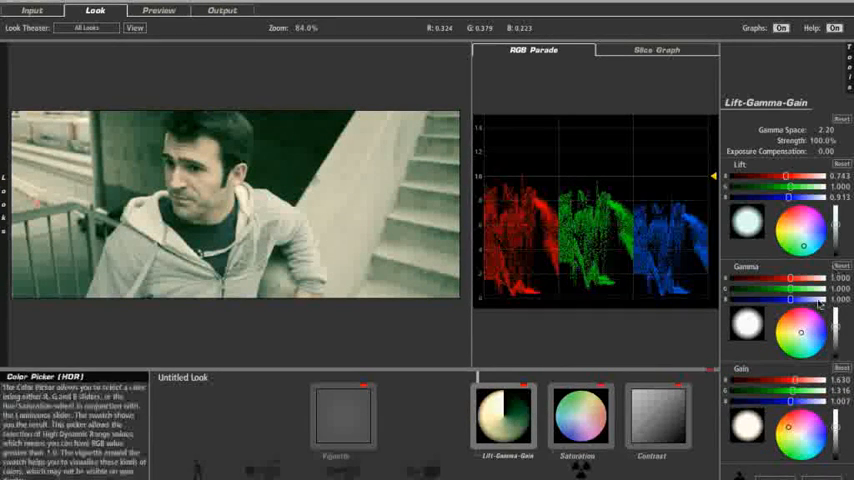